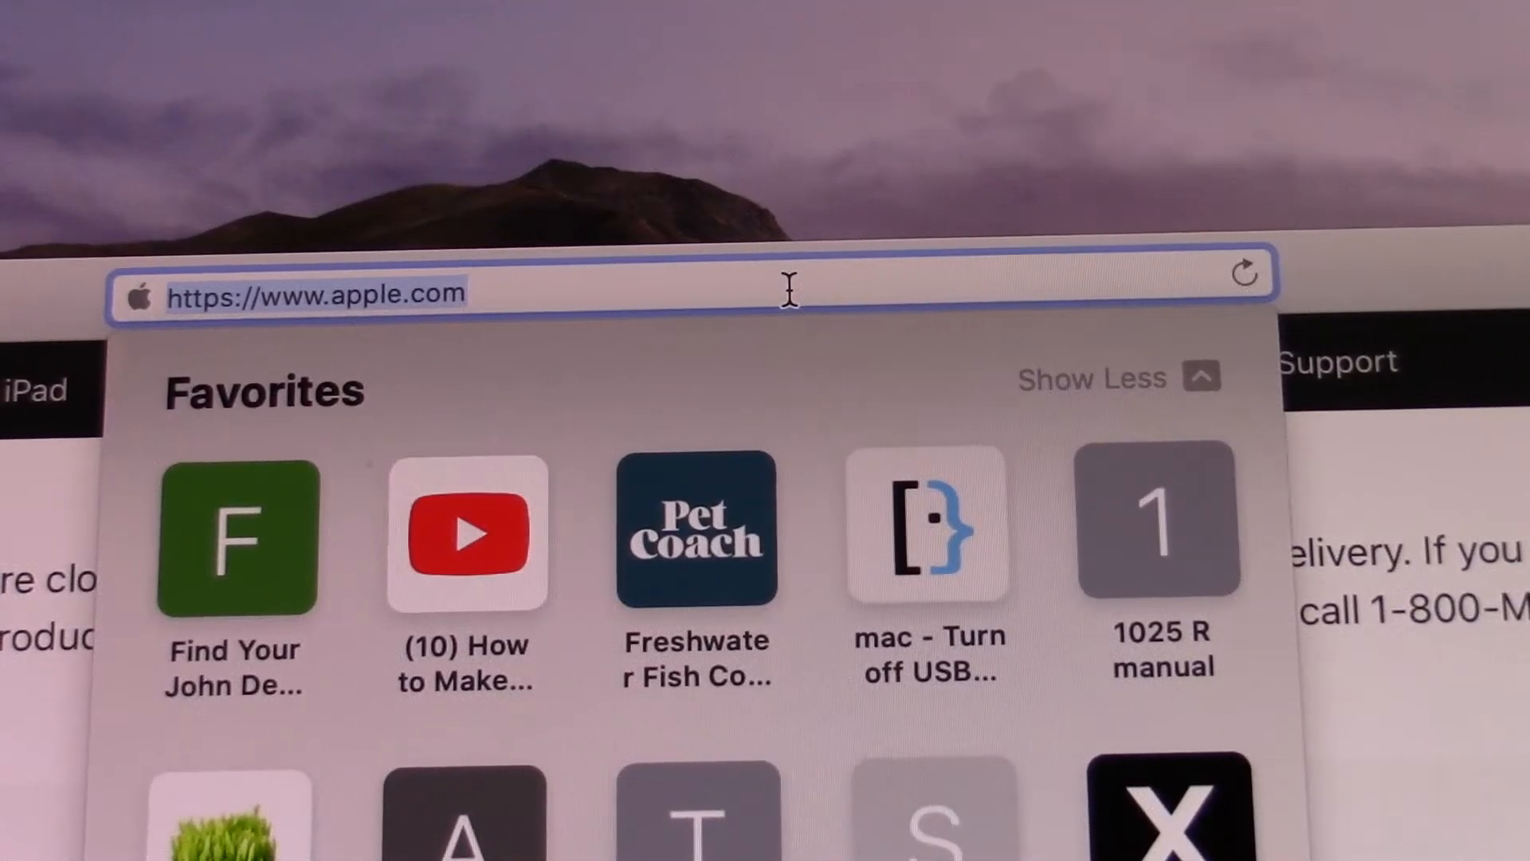
# Step: Load the Linksys router admin page at 192.168.1.1 in Safari
pyautogui.write('192.168.1.1')
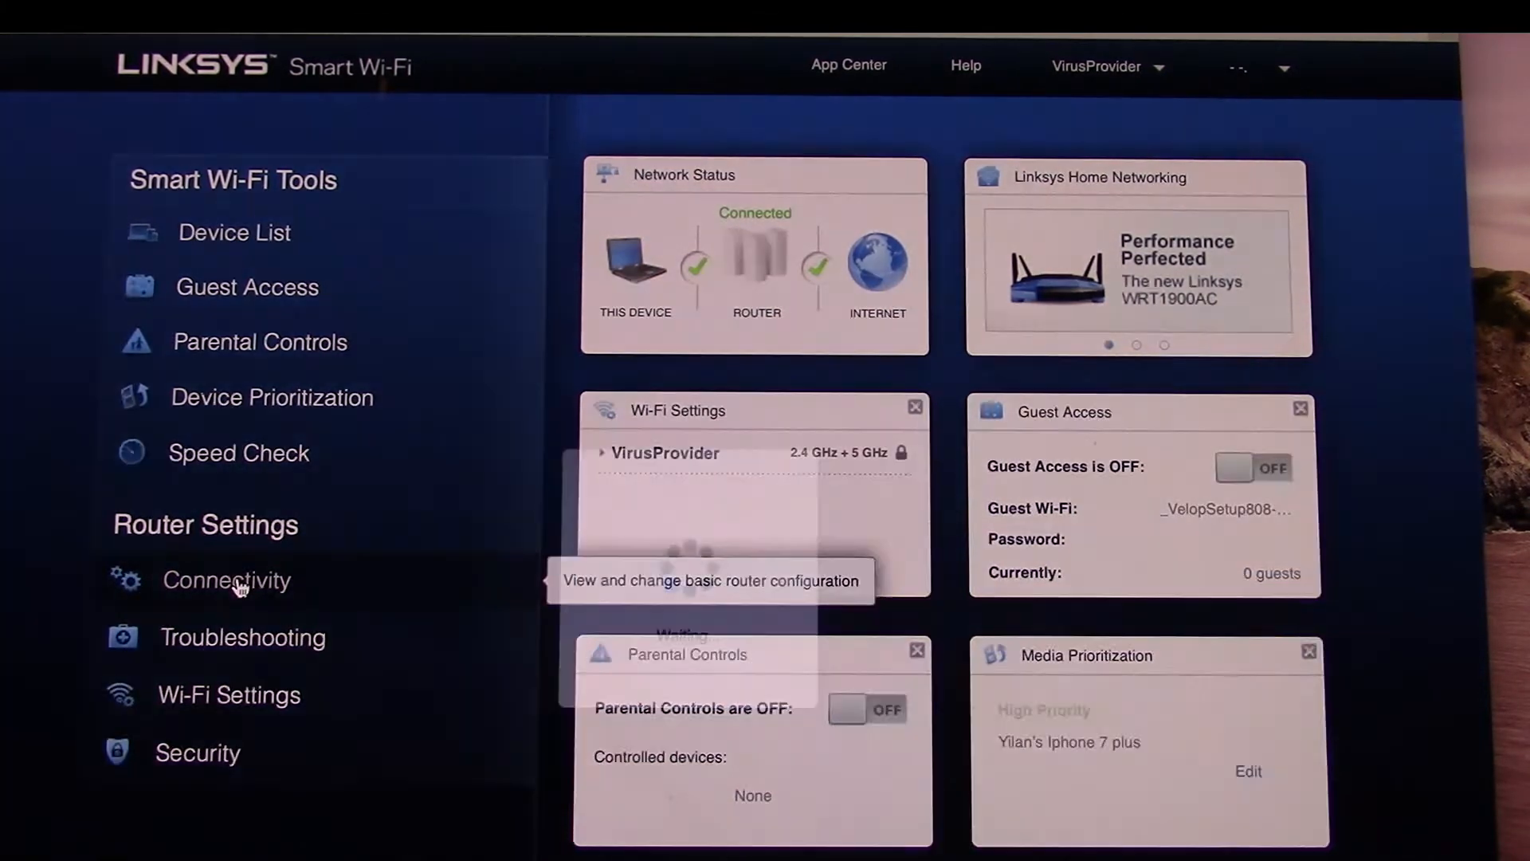
# Step: Open Connectivity under Router Settings in the Linksys sidebar
pyautogui.click(226, 579)
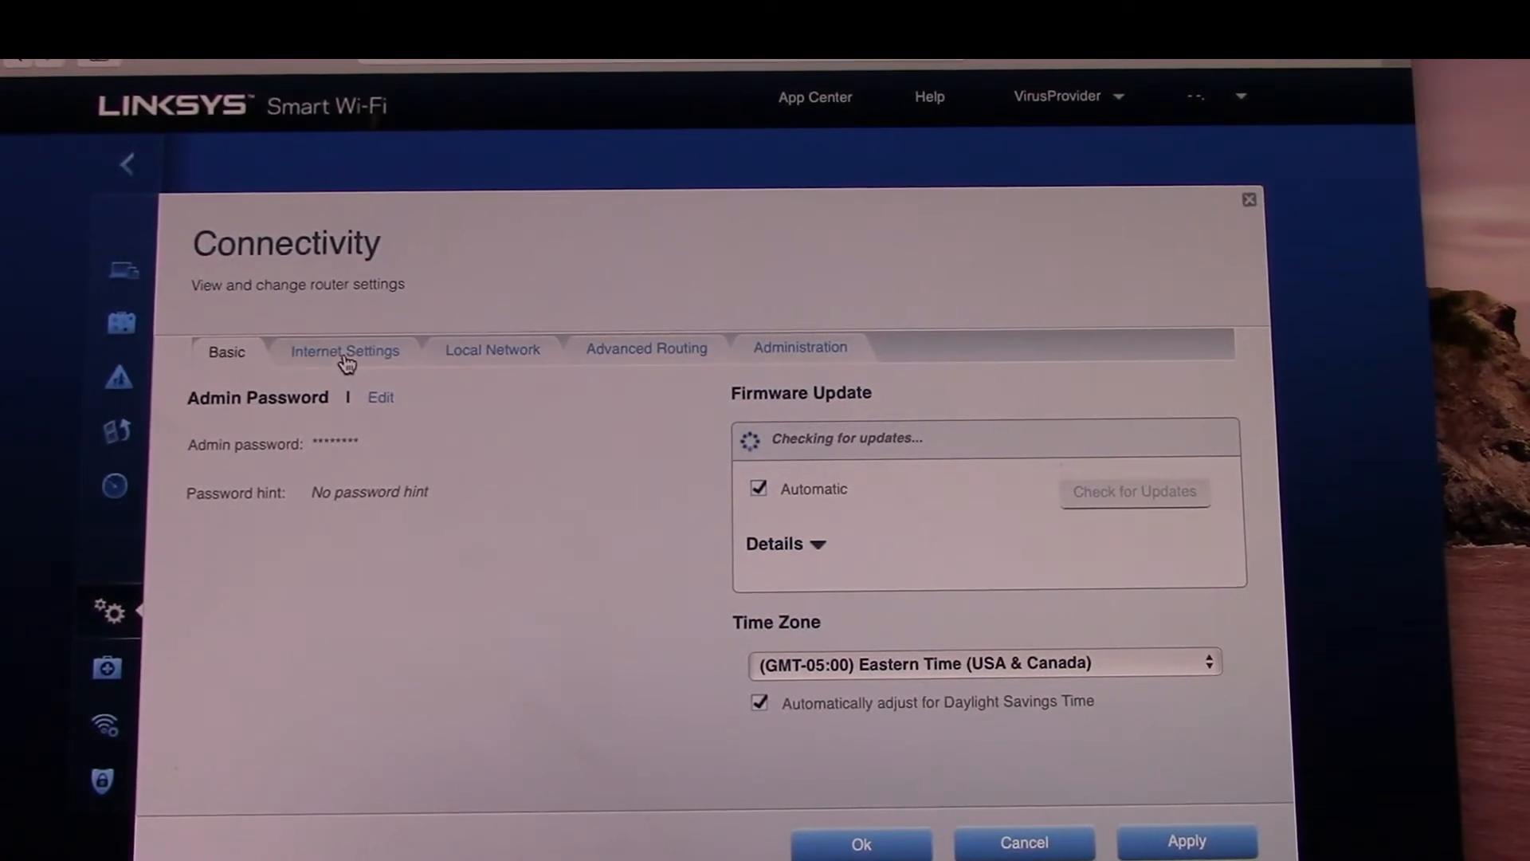
pyautogui.moveTo(800, 352)
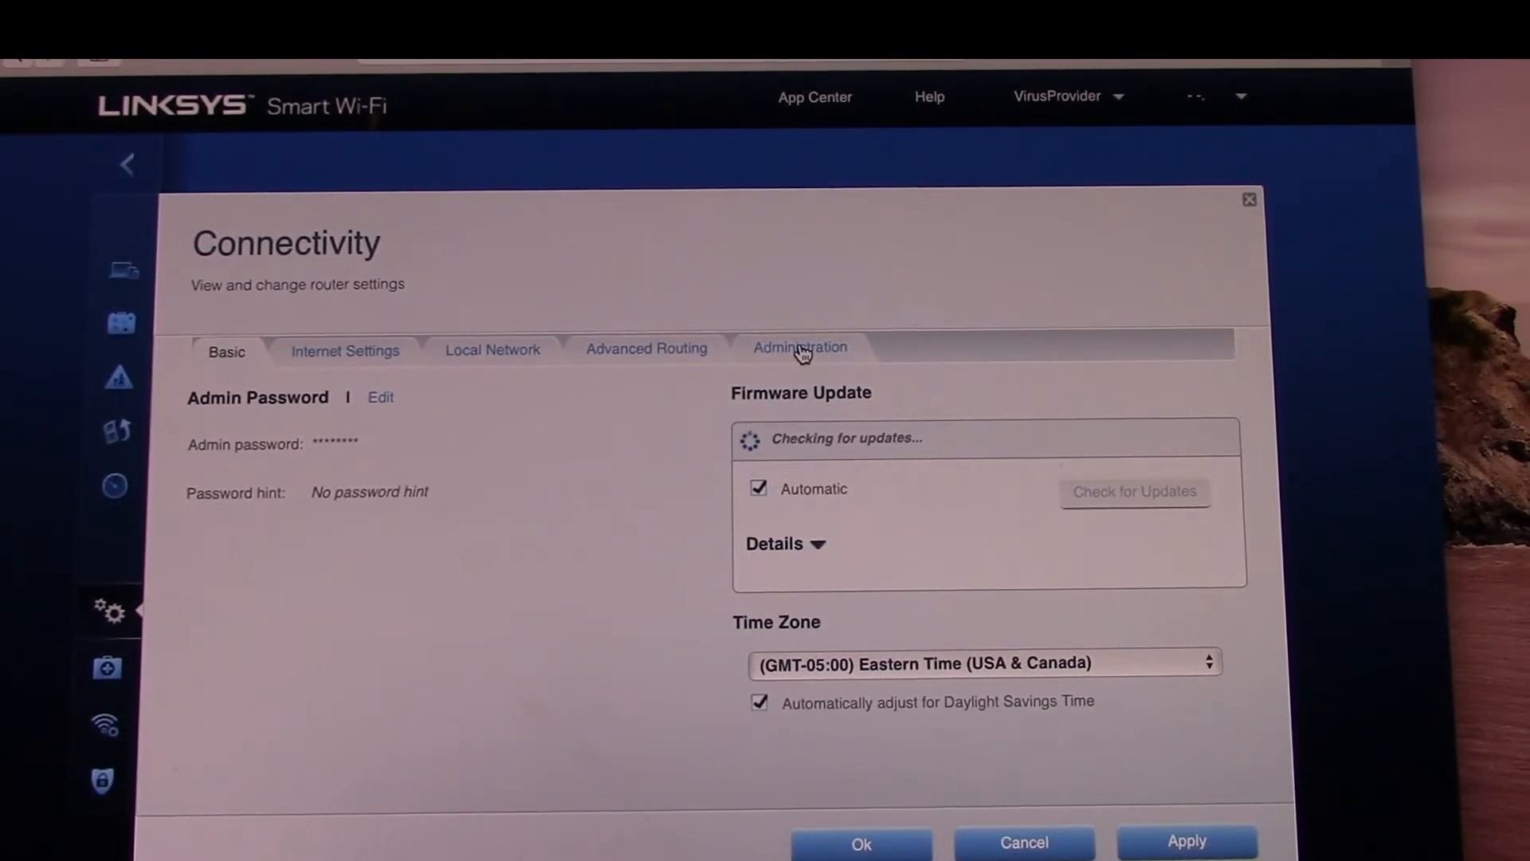
pyautogui.moveTo(927, 349)
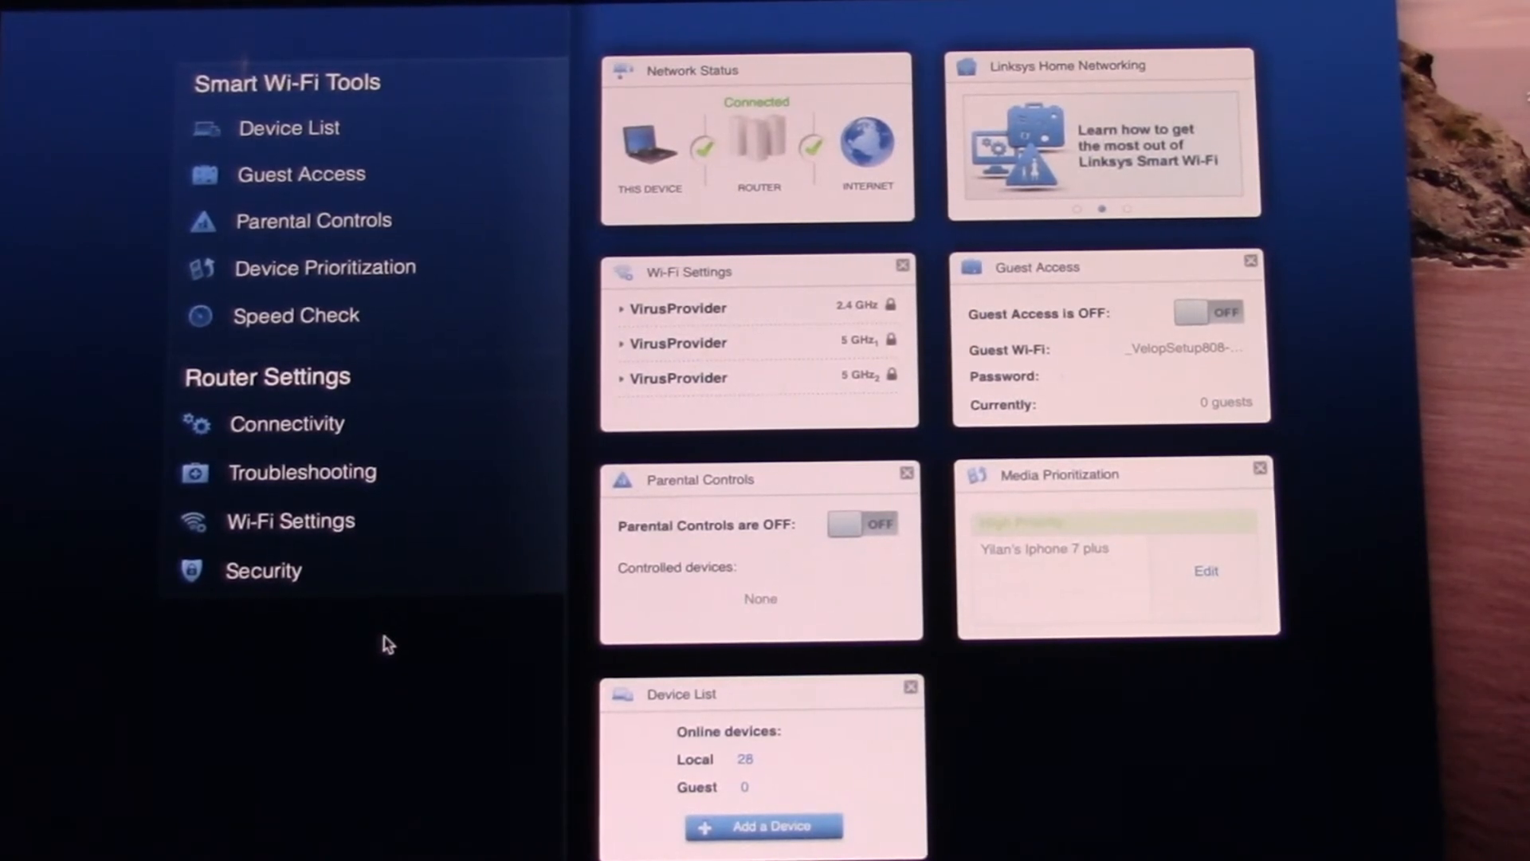
pyautogui.moveTo(286, 422)
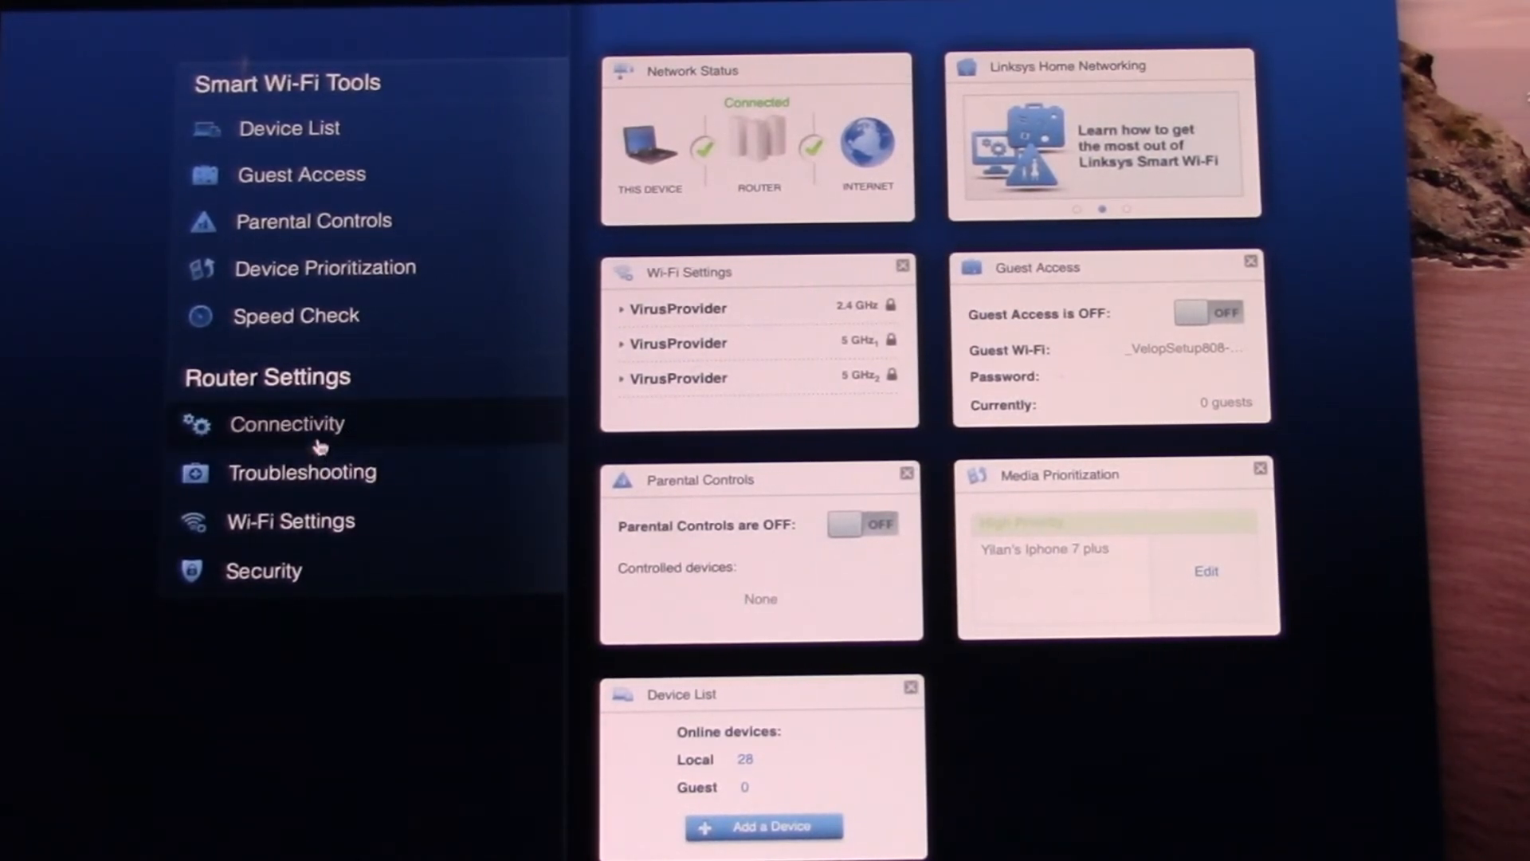
pyautogui.moveTo(286, 423)
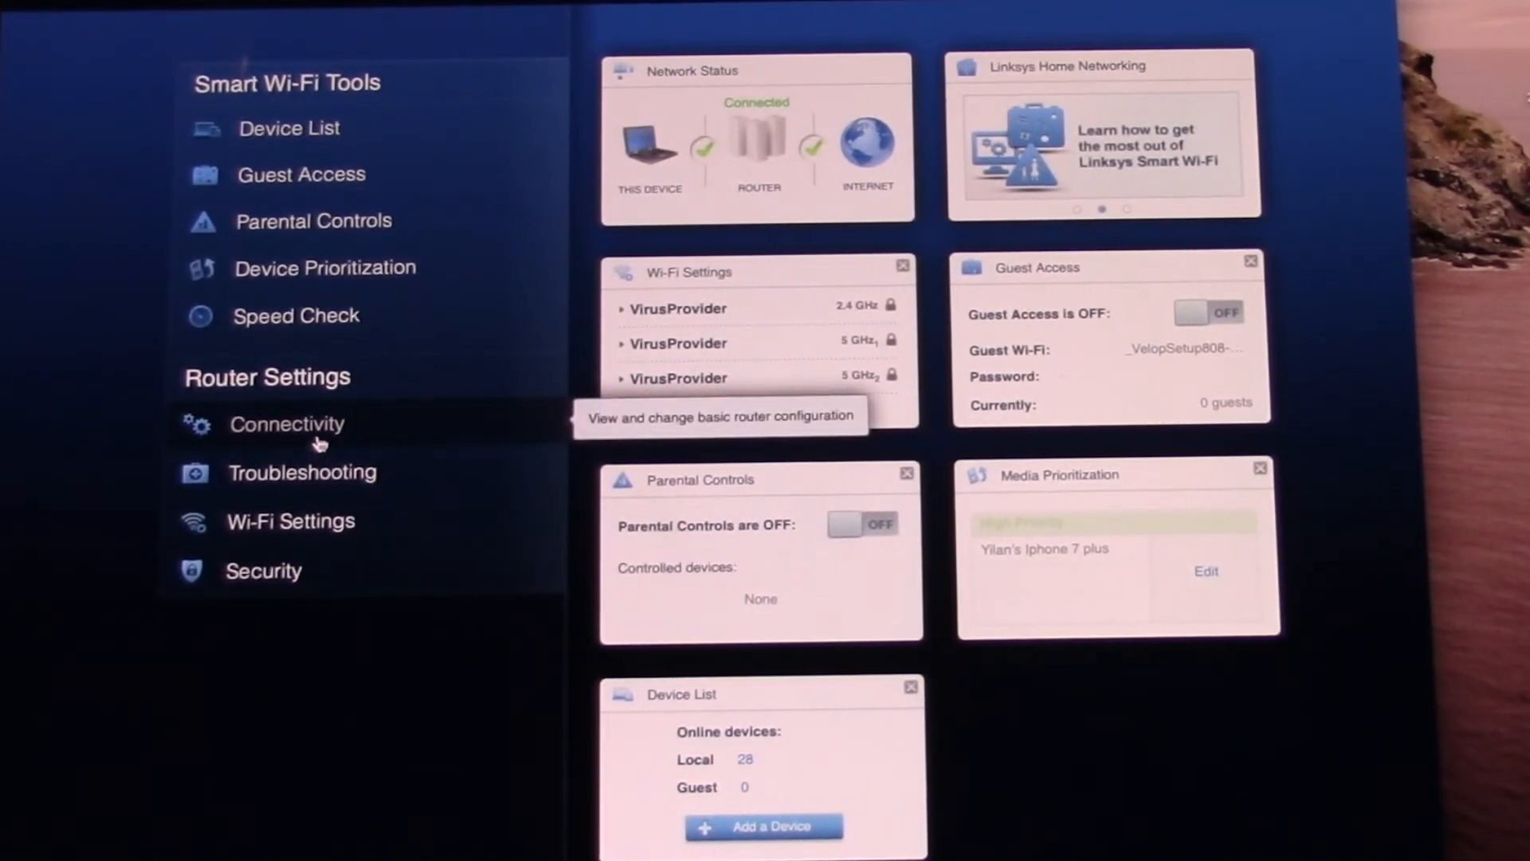
# Step: Reopen Connectivity under Router Settings to reveal the new Velop Setup tab
pyautogui.click(286, 423)
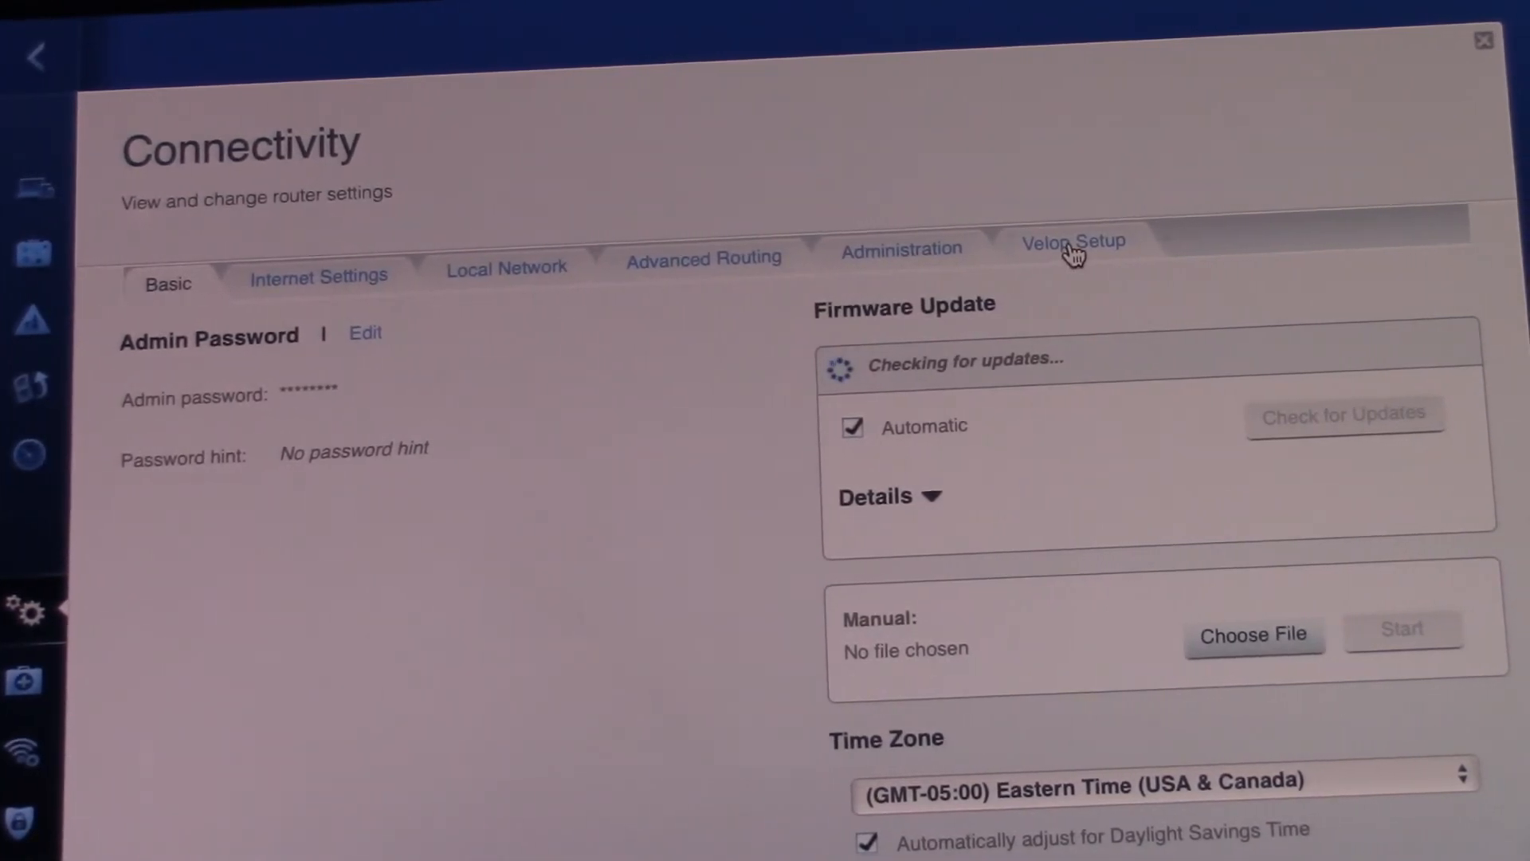
# Step: Switch the Connectivity dialog to Velop Setup for adding wired or wireless child nodes
pyautogui.click(1073, 244)
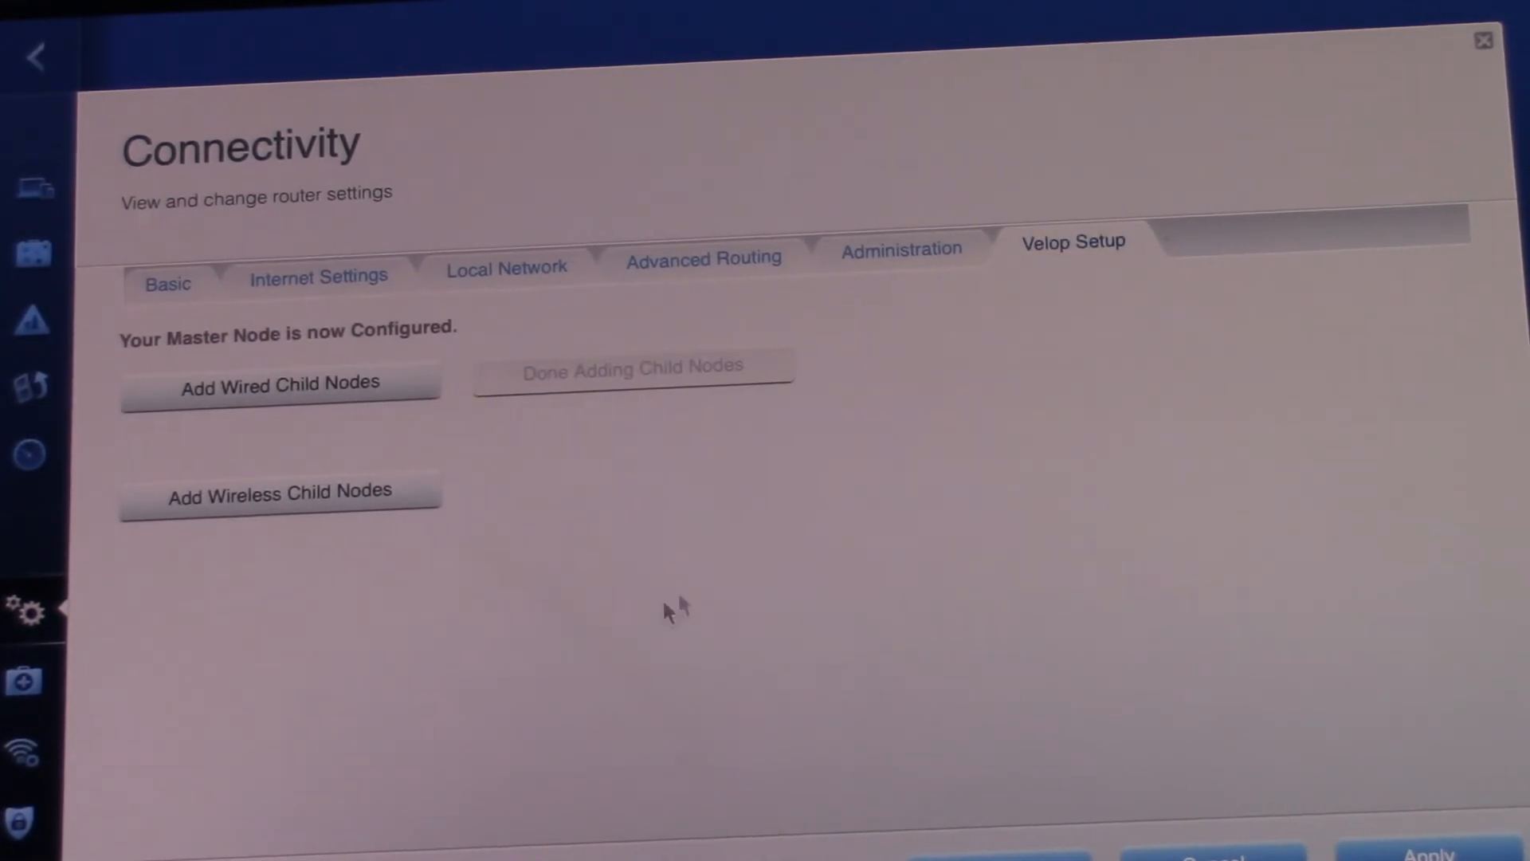
pyautogui.moveTo(261, 600)
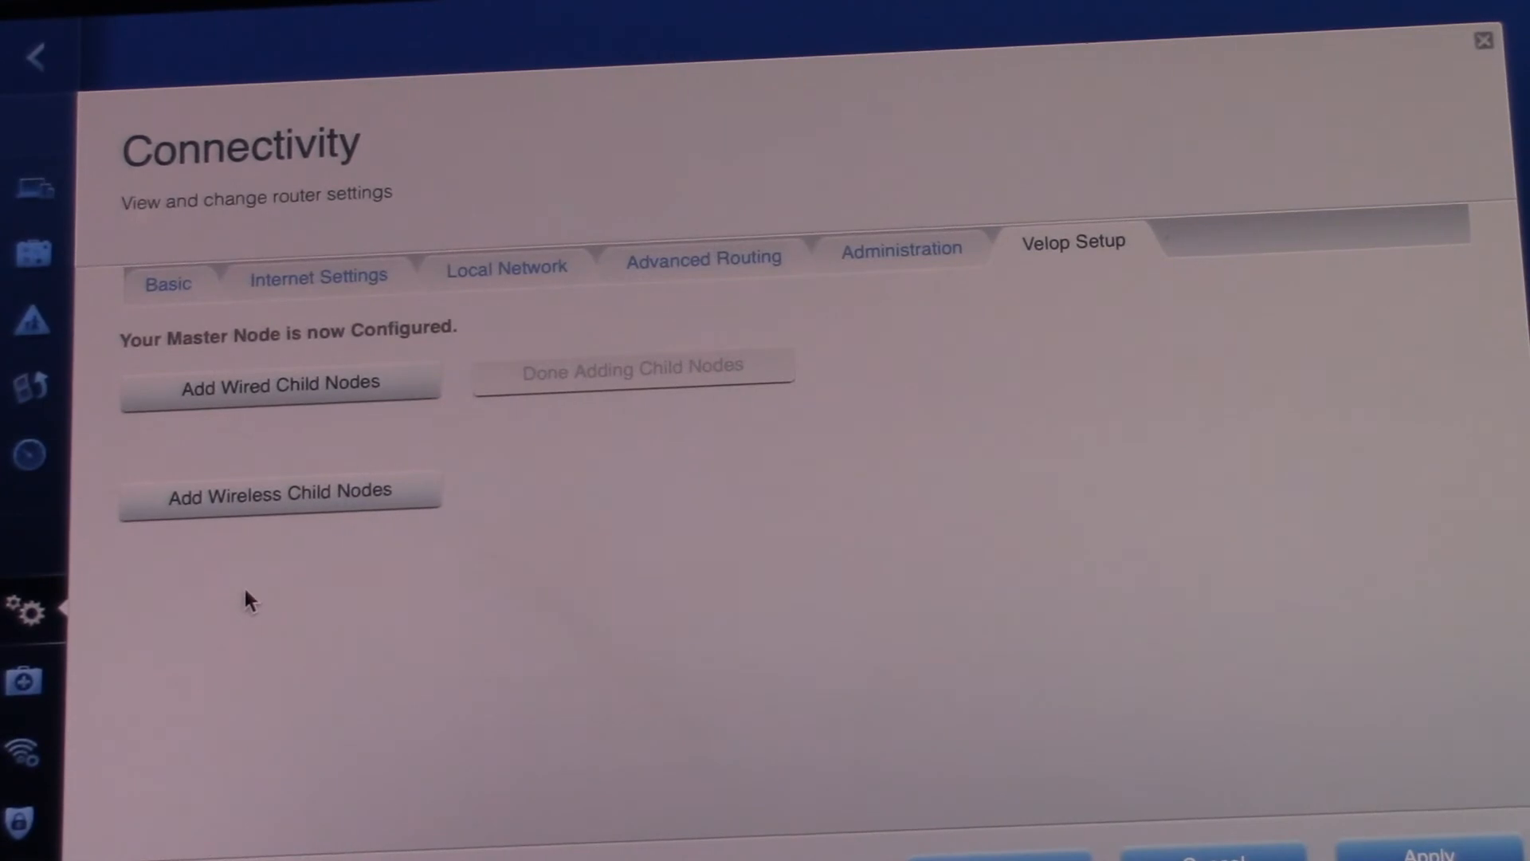
pyautogui.moveTo(231, 515)
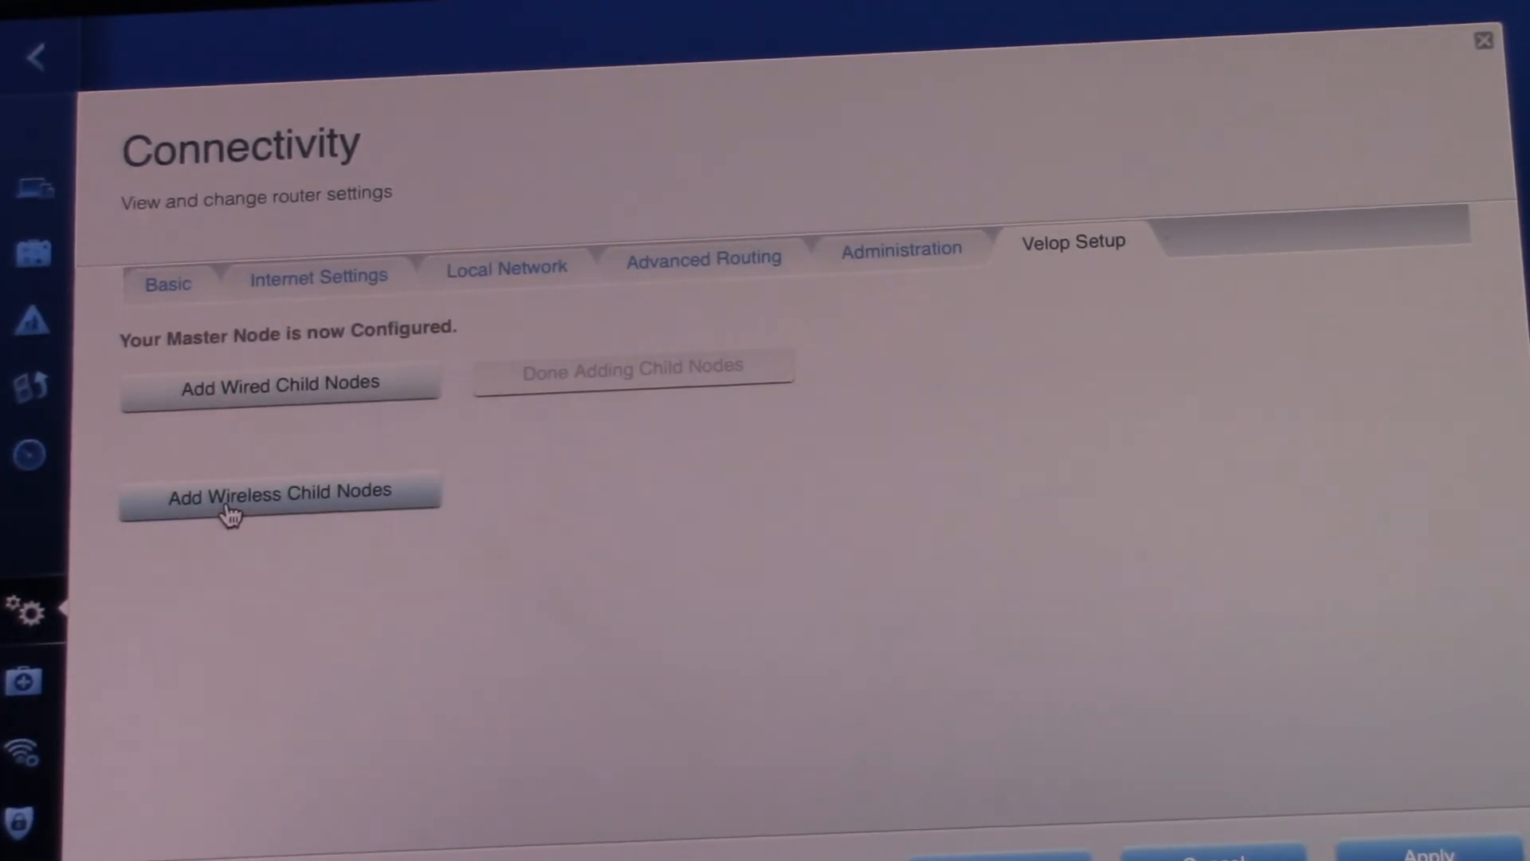
pyautogui.moveTo(259, 634)
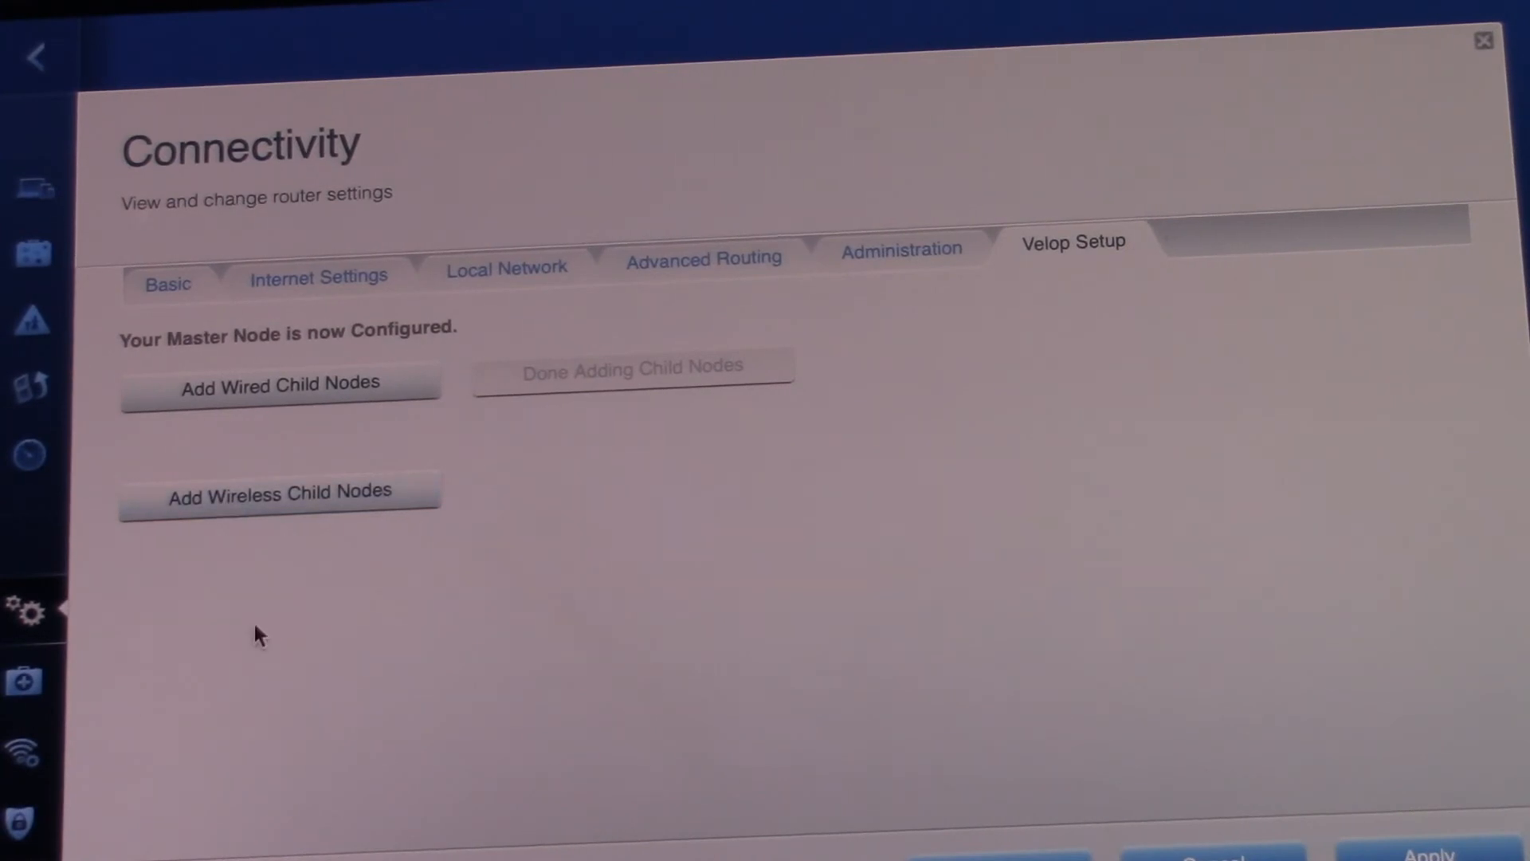